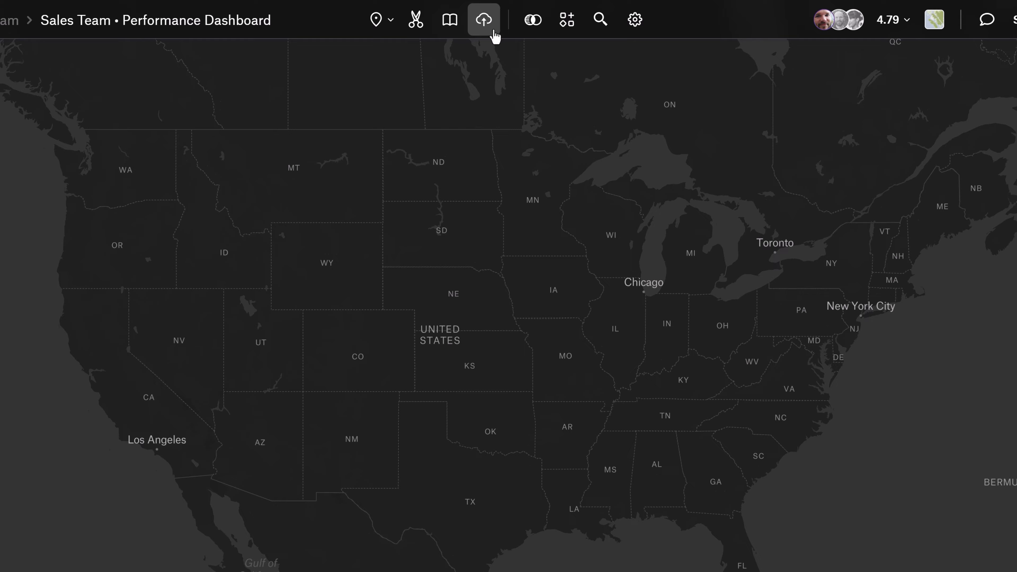
Connect a new BigQuery source named 'Sales Data' visible to Just me from the Library.
click(483, 19)
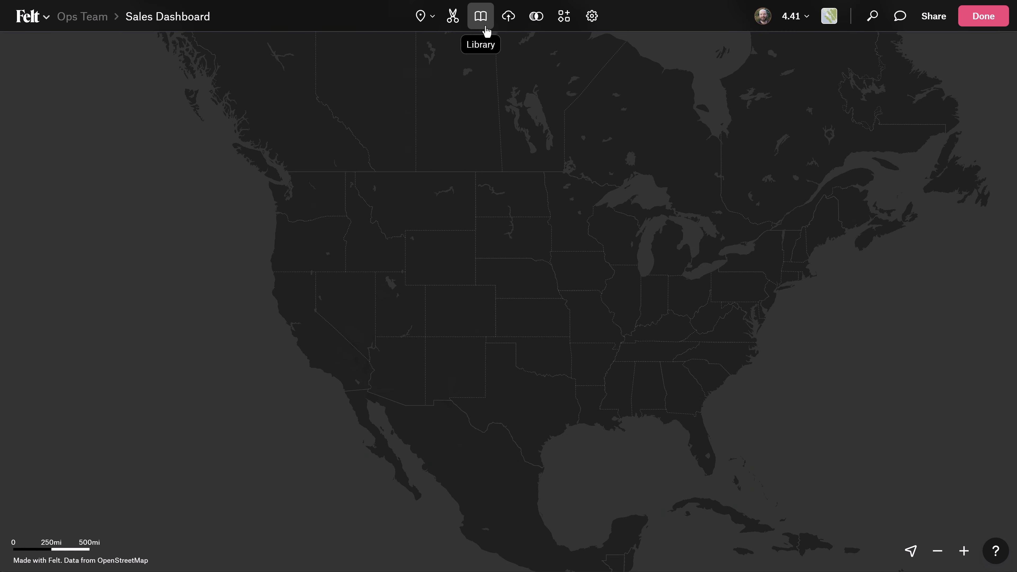
click(480, 16)
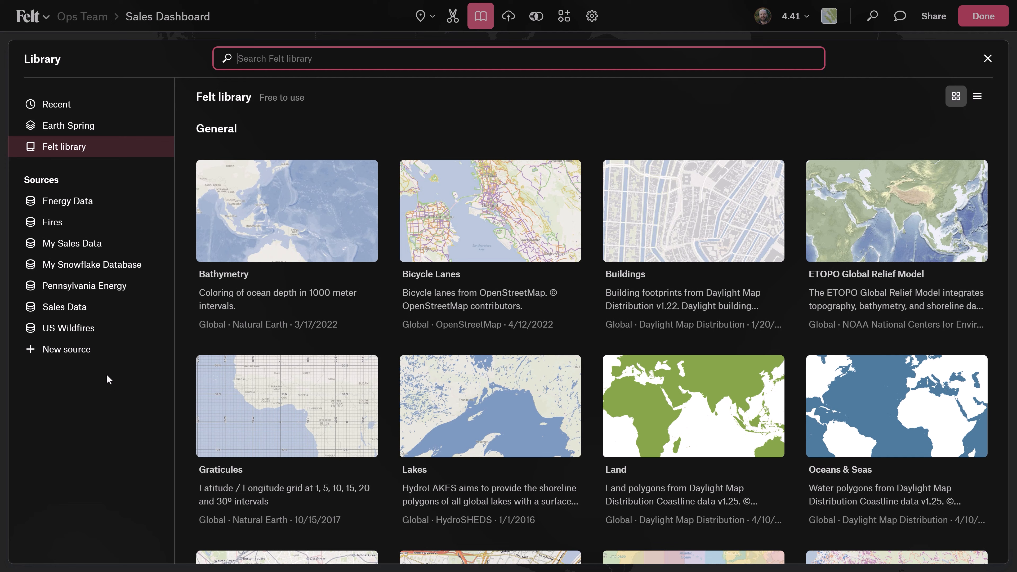
click(67, 349)
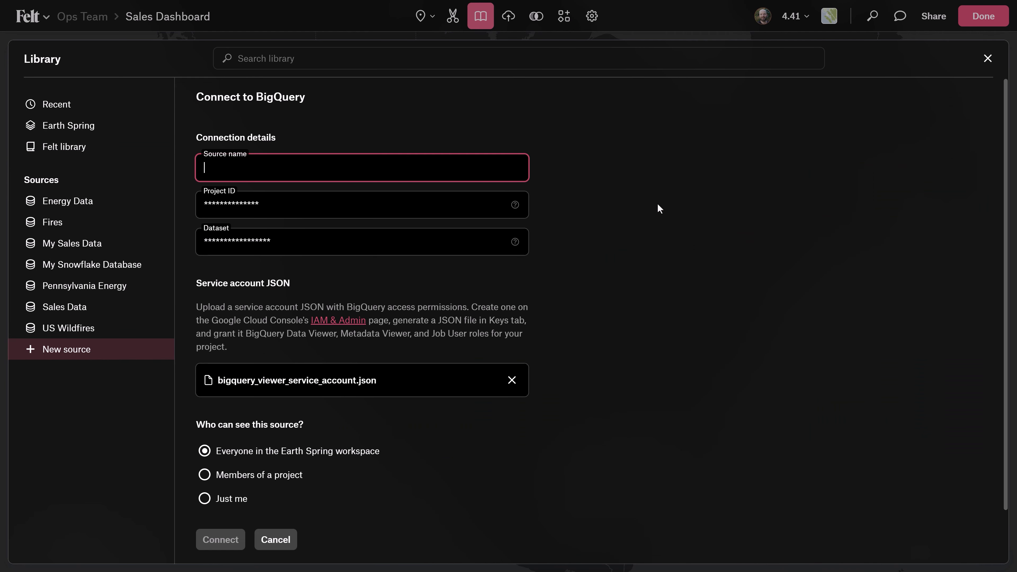
text(Sales Dat)
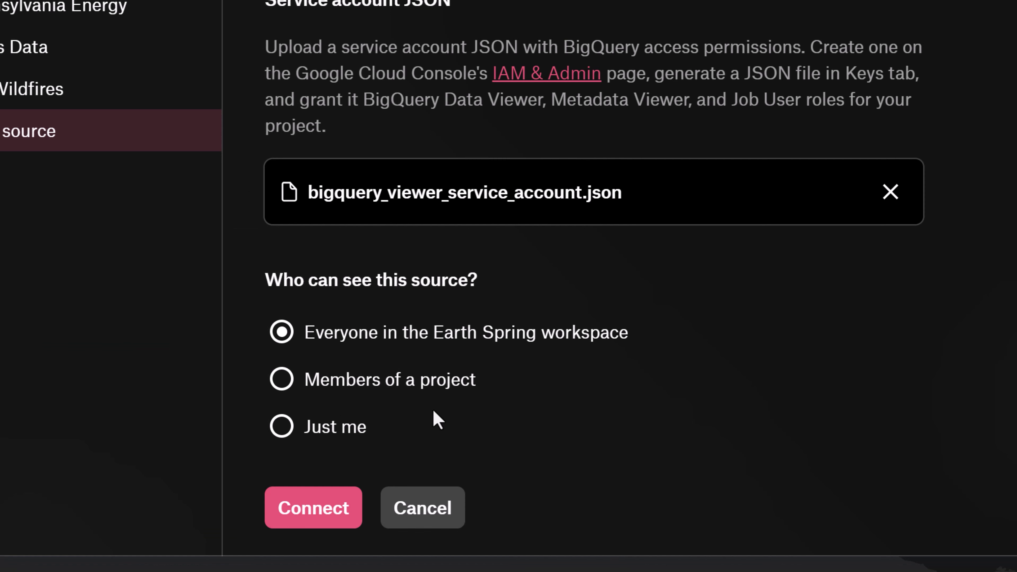
click(281, 427)
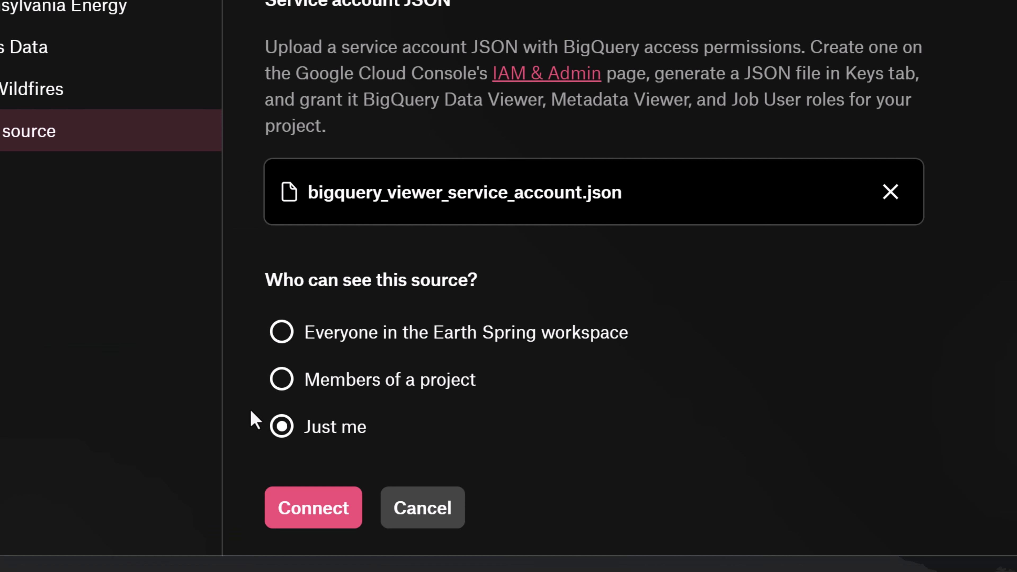
click(313, 508)
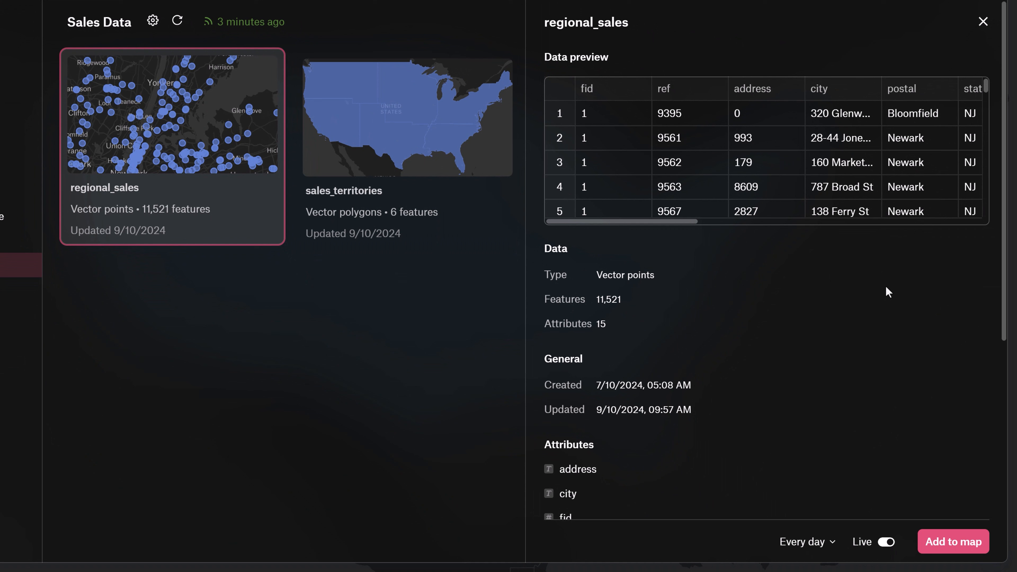
mouse_move(900, 324)
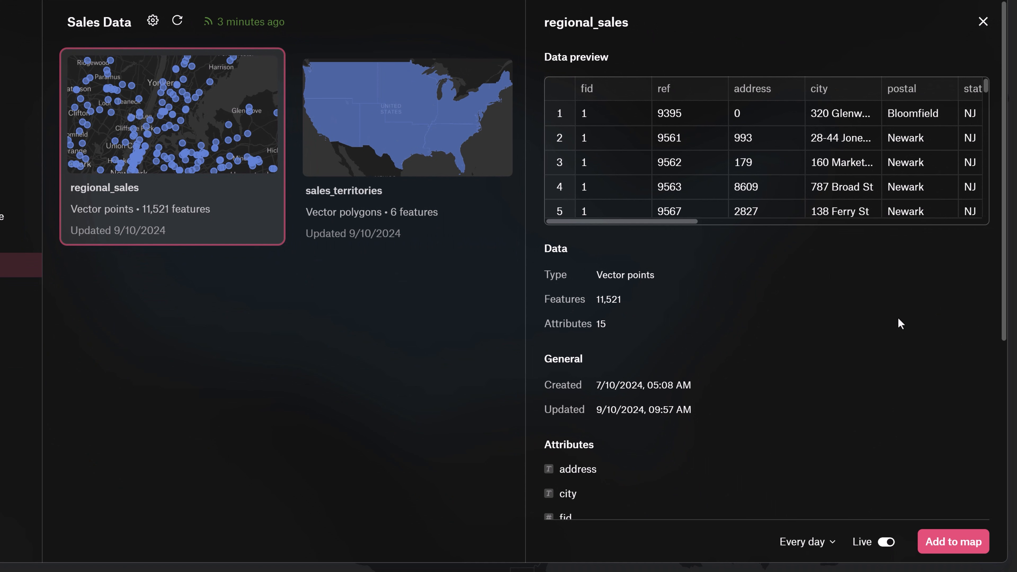
Add the regional_sales vector points table (11,521 points) to the map as a layer.
scroll(down, 3)
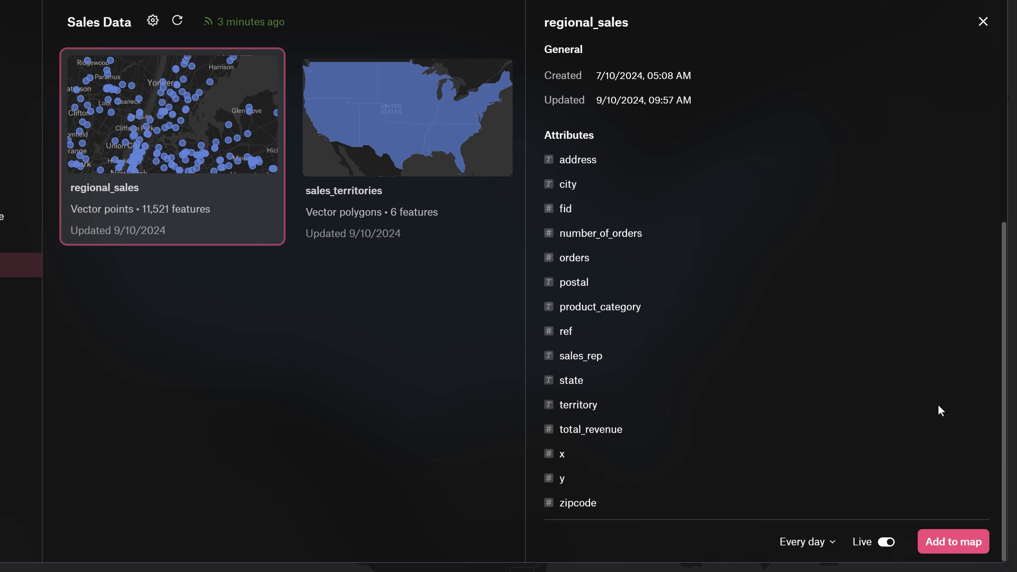
mouse_move(954, 542)
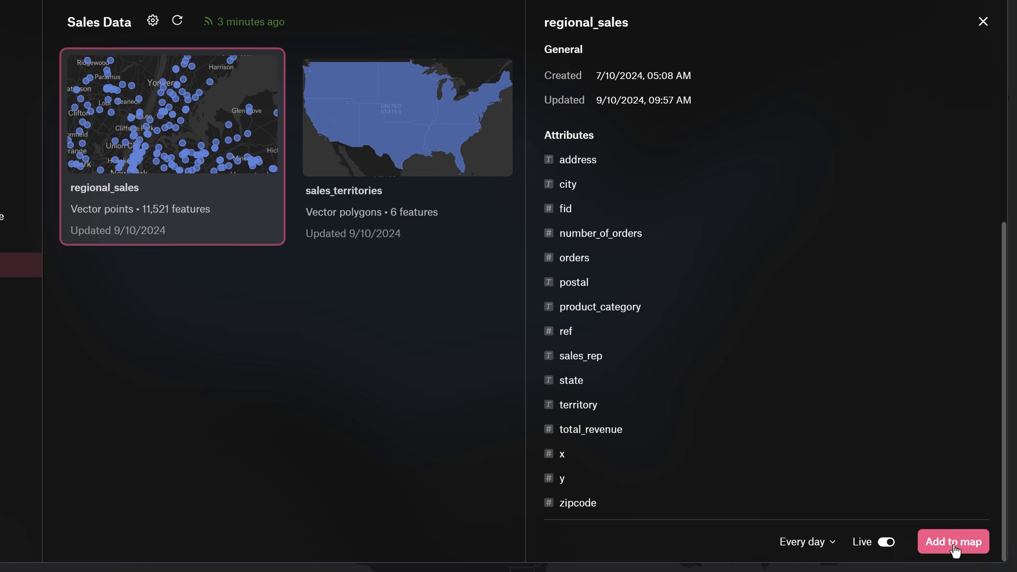
click(953, 541)
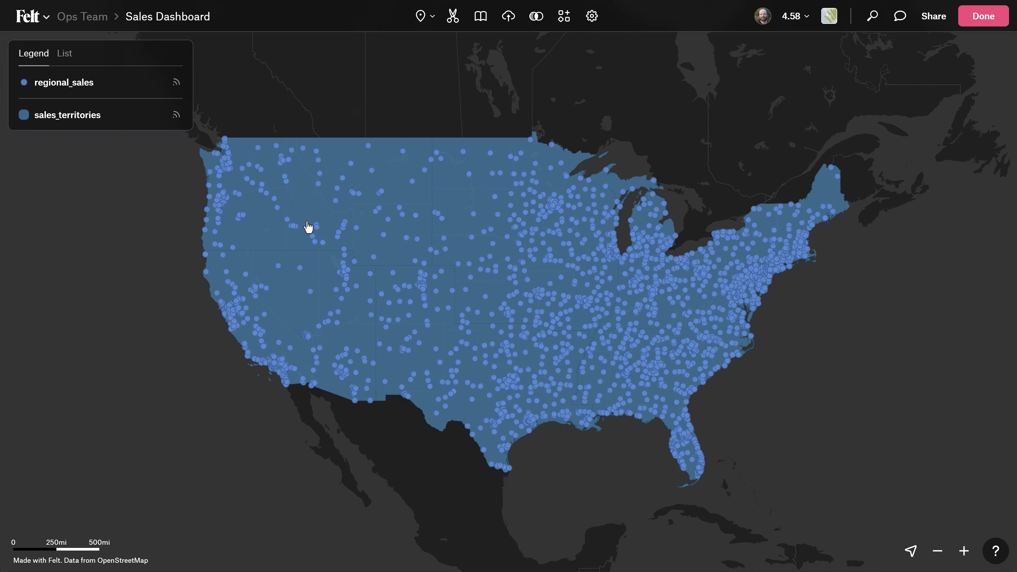
mouse_move(473, 329)
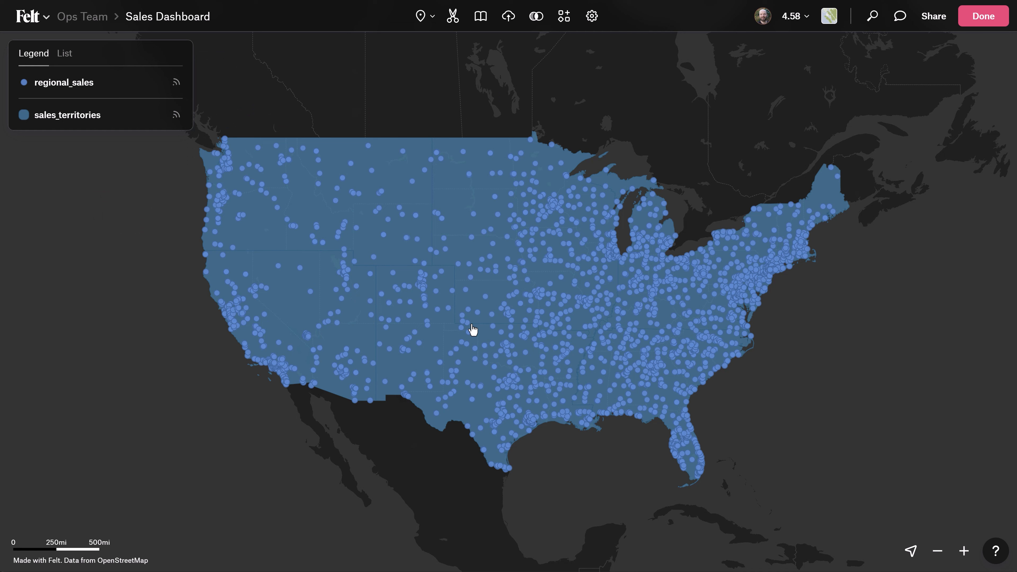
Title the regional_sales legend statistic 'Total Revenue', summing total_revenue.
click(477, 300)
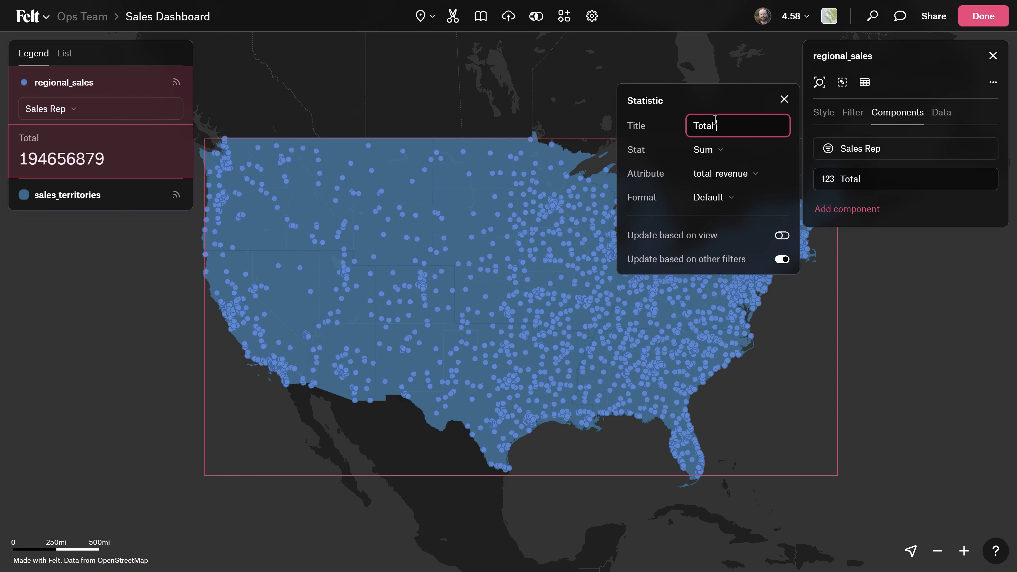
text(Revenue)
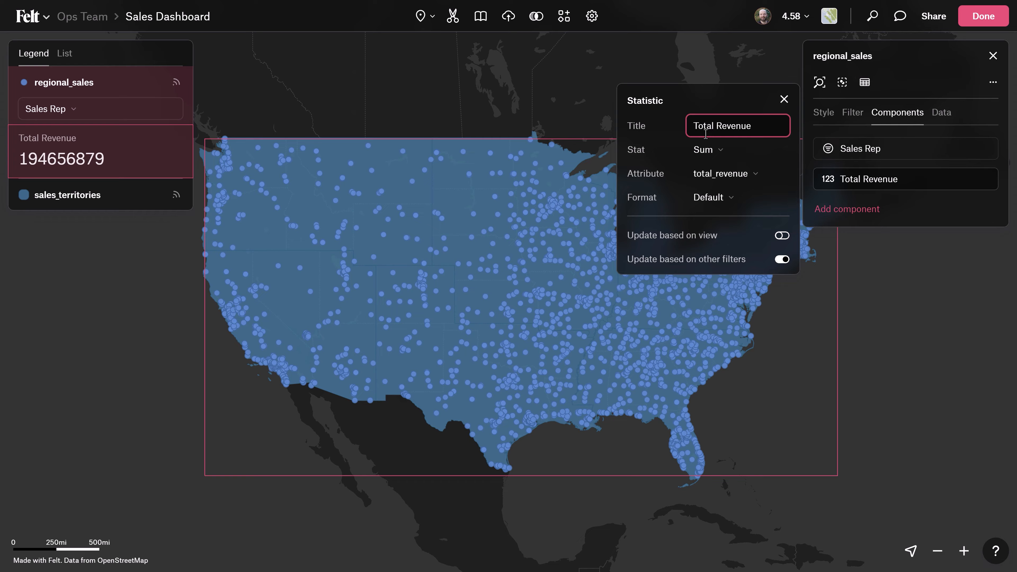